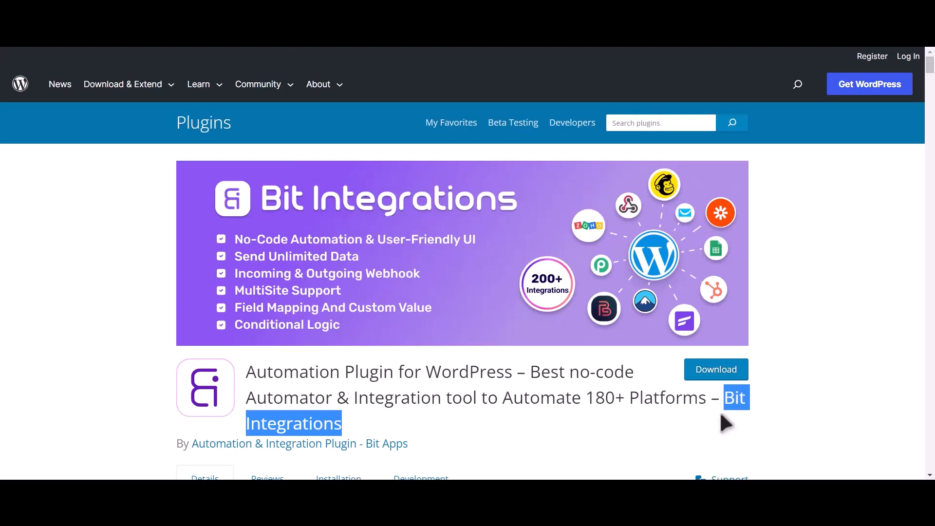
pyautogui.moveTo(725, 423)
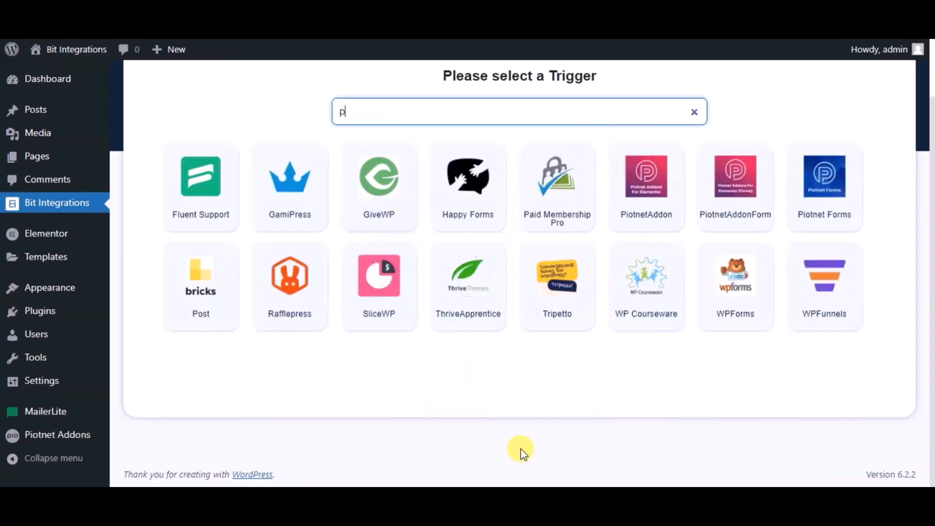
# - Set PiotnetAddonForm's Simple Contact Form as the integration trigger
pyautogui.write('io')
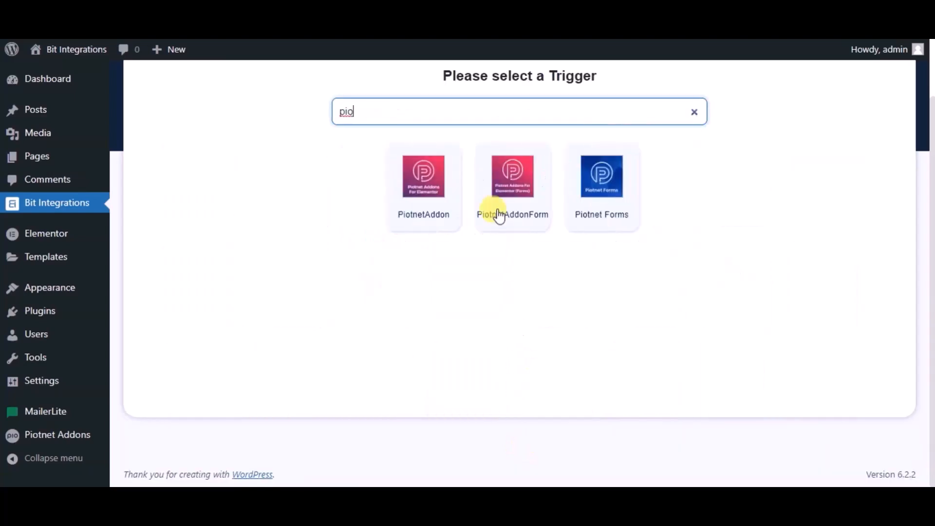
pyautogui.click(511, 175)
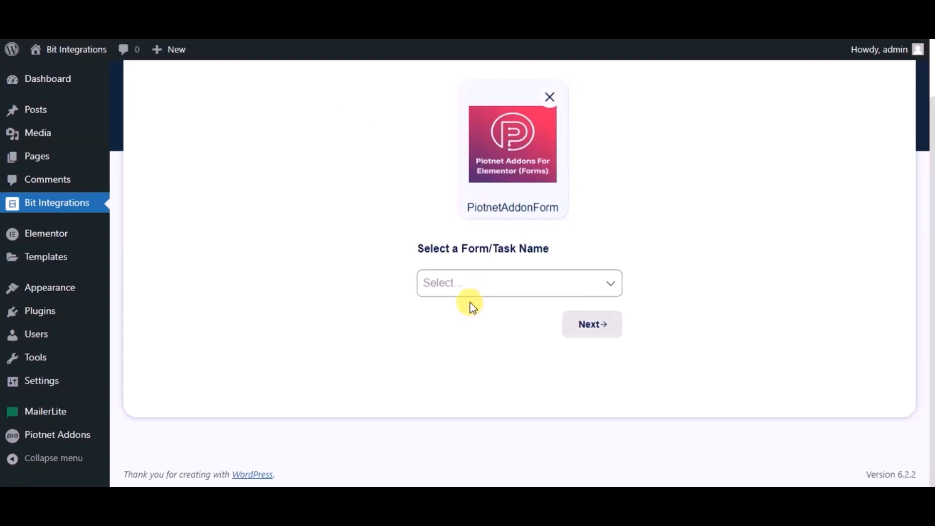
pyautogui.click(518, 283)
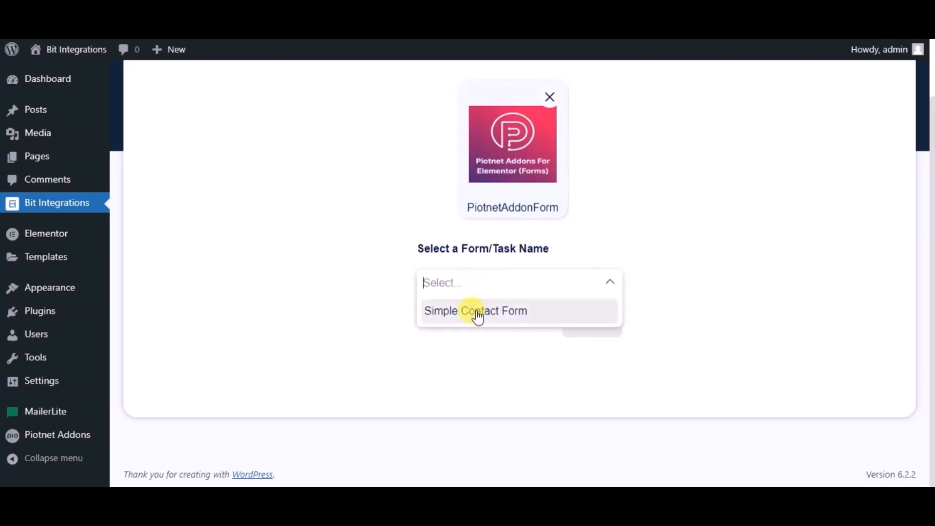
pyautogui.click(475, 311)
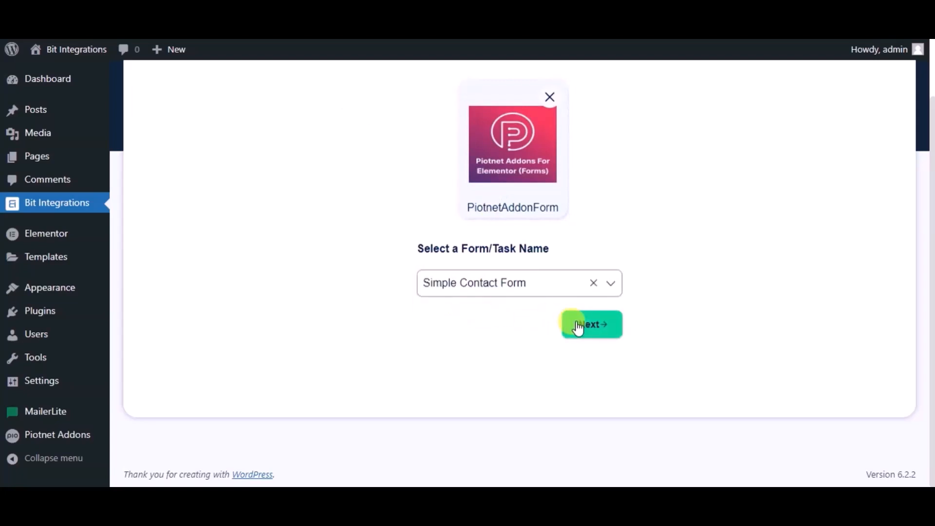
pyautogui.click(591, 324)
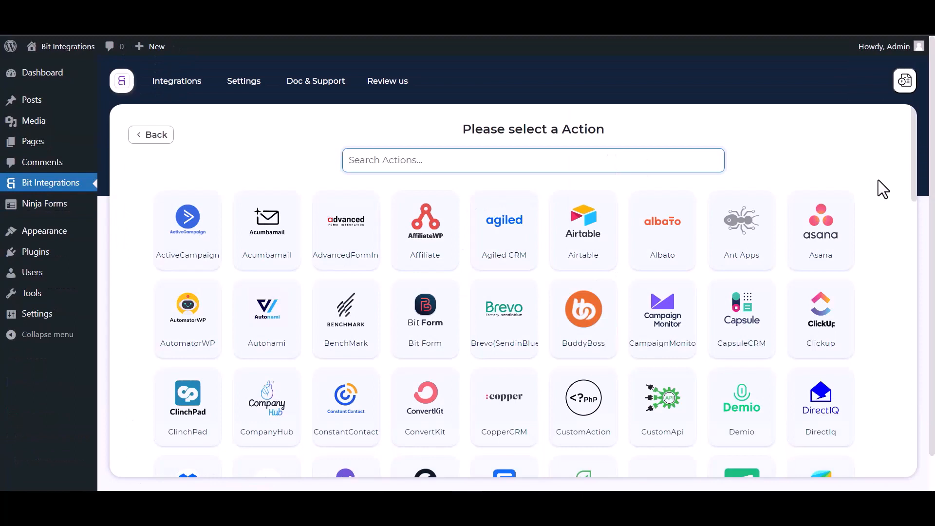
# - Choose PipeDrive as the action and authorize it with the copied personal API token
pyautogui.write('pipe')
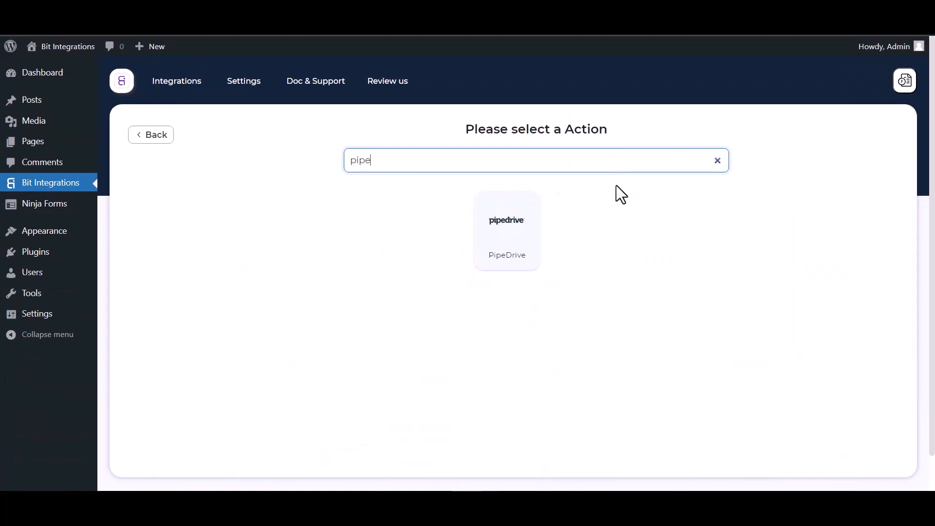
pyautogui.click(506, 231)
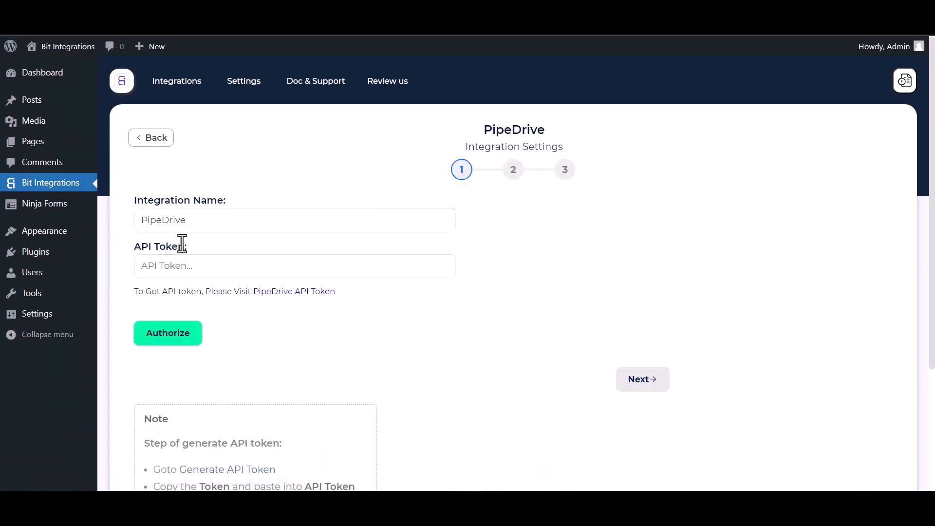
pyautogui.moveTo(294, 291)
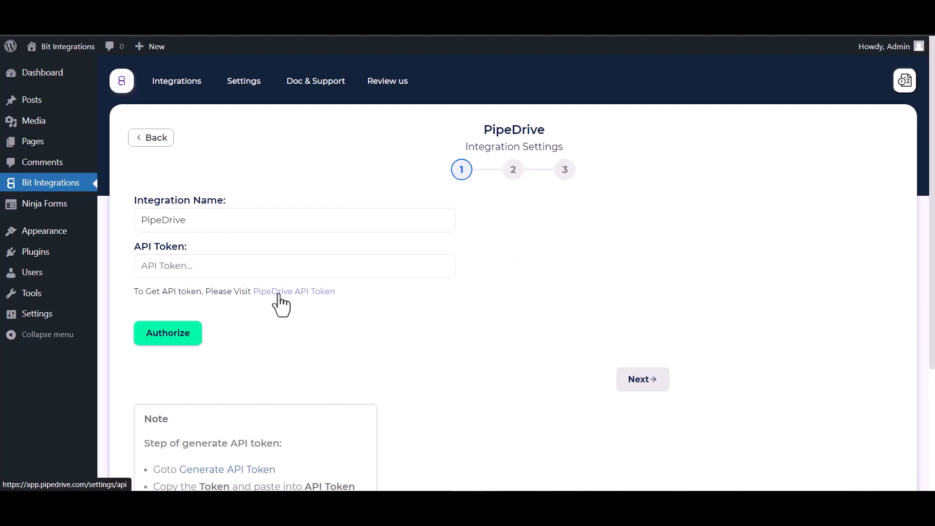
pyautogui.click(293, 291)
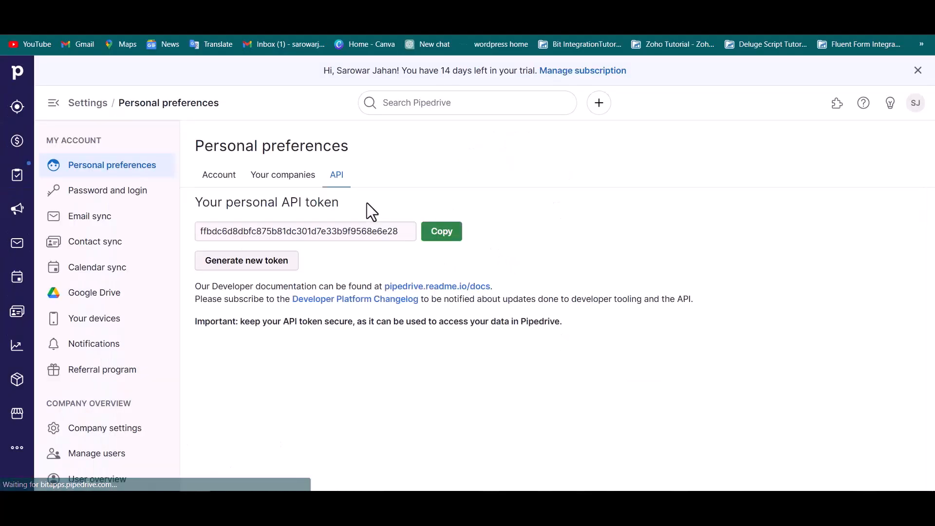
pyautogui.click(441, 231)
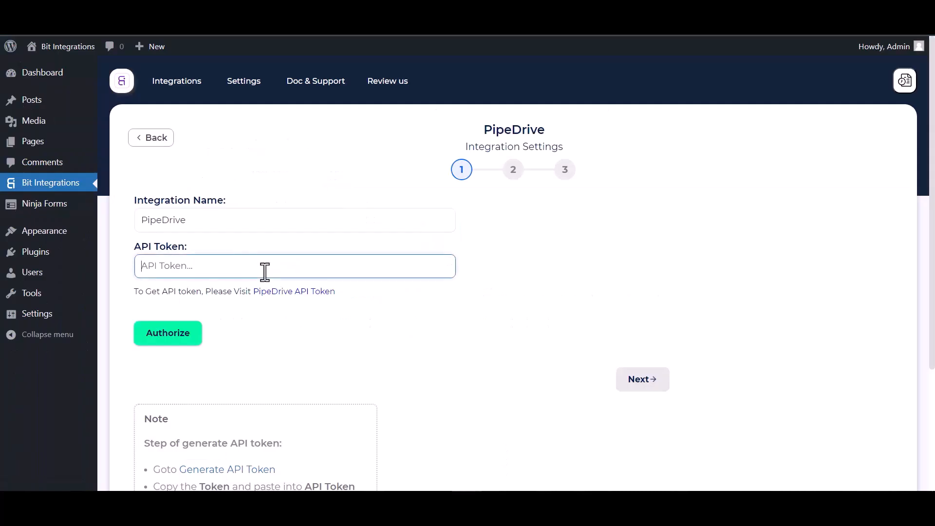
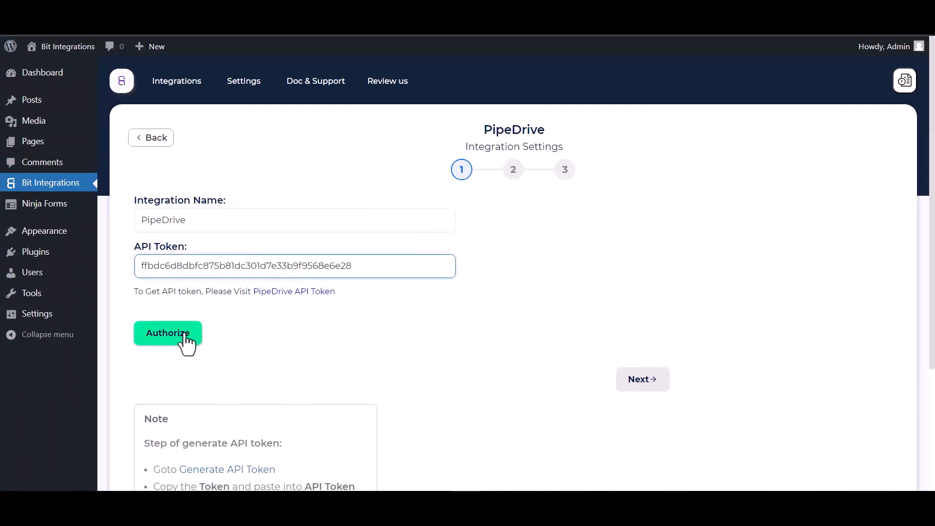
pyautogui.click(168, 333)
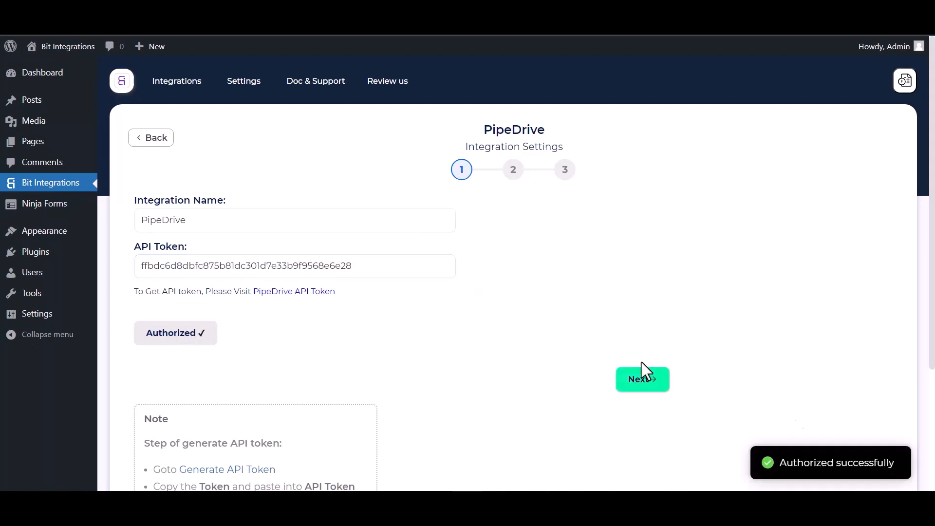
pyautogui.click(643, 380)
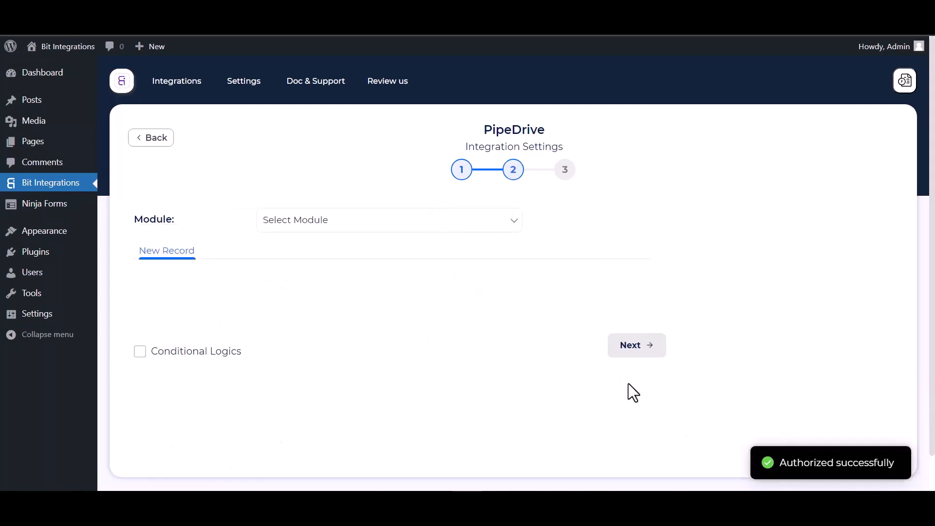
# - Select the Persons module and map the form's Name, Email and Phone fields
pyautogui.click(388, 220)
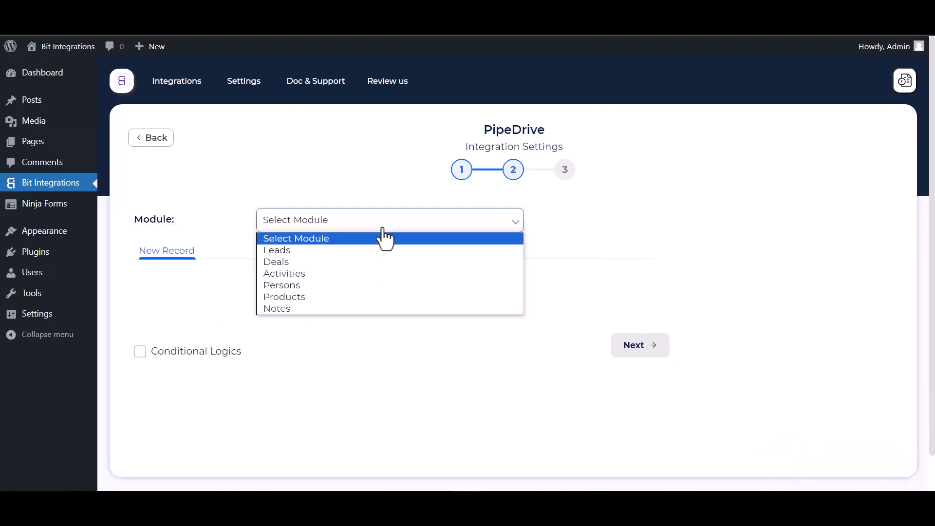
pyautogui.moveTo(281, 285)
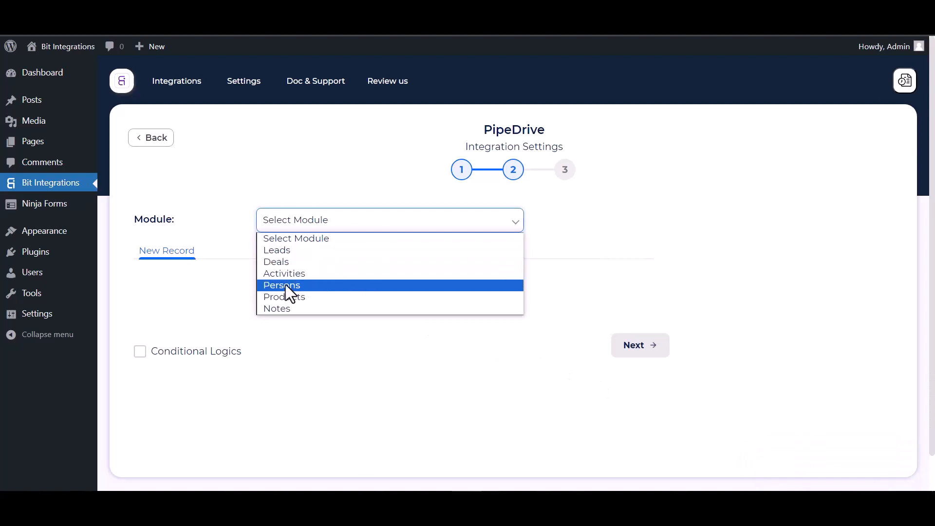
pyautogui.click(281, 285)
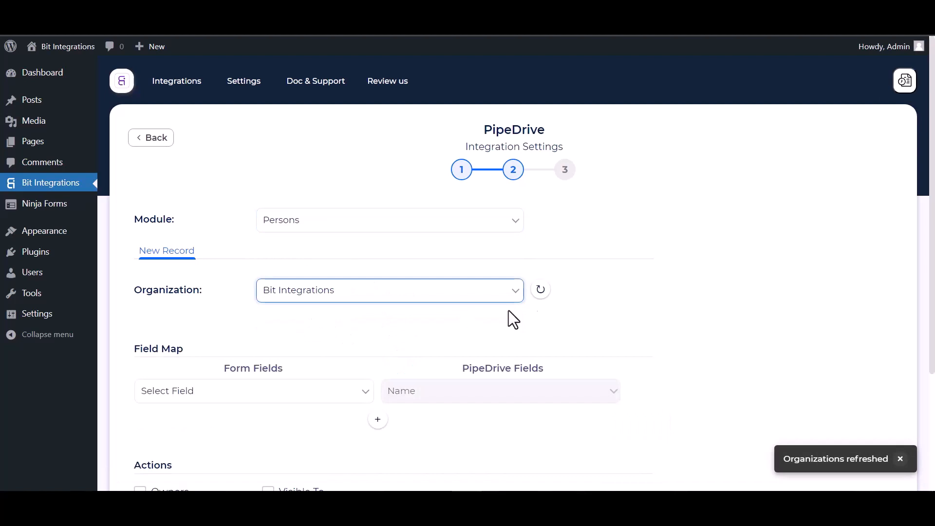
pyautogui.click(253, 390)
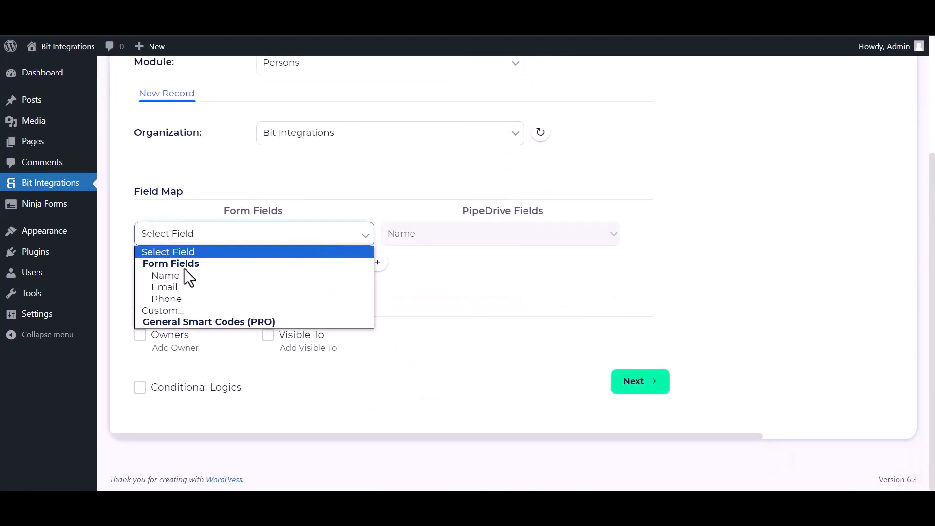
pyautogui.click(165, 275)
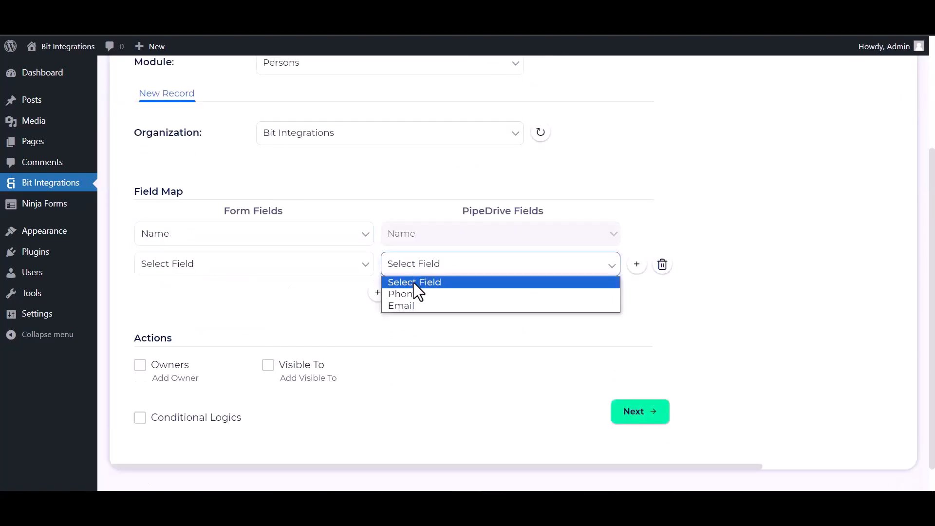
pyautogui.click(400, 305)
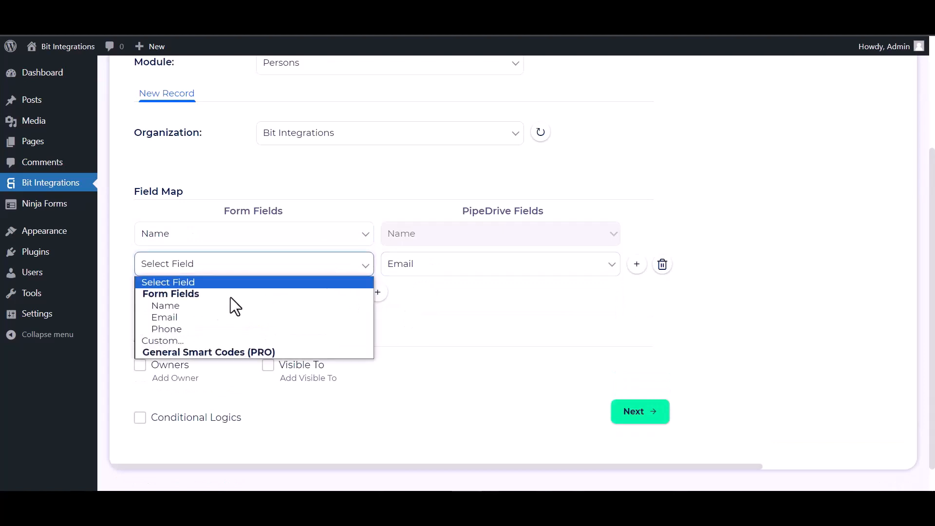
pyautogui.click(164, 317)
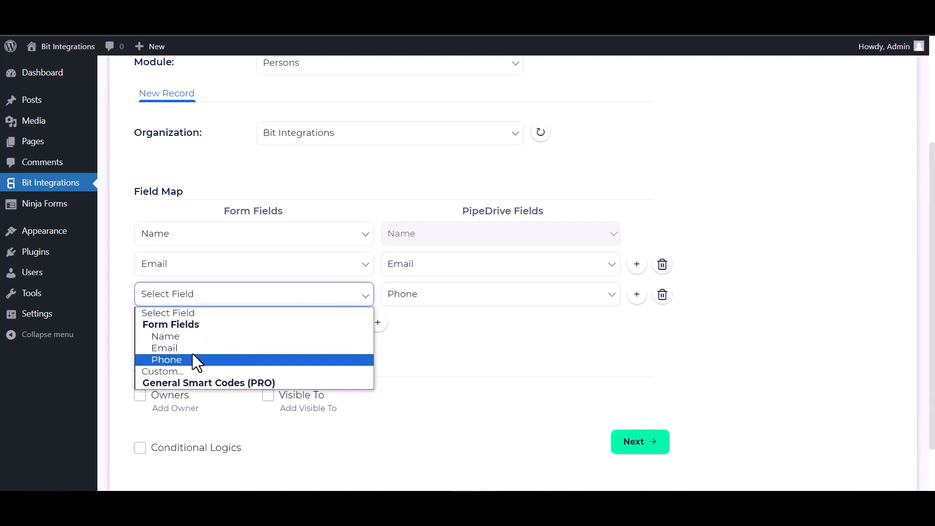
pyautogui.click(167, 359)
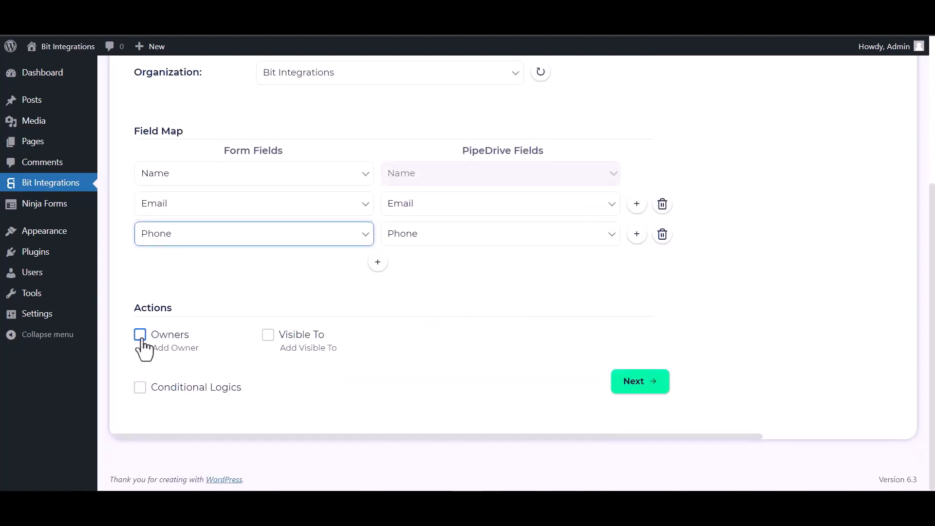
# - Enable Conditional Logics and finish and save the integration
pyautogui.click(140, 386)
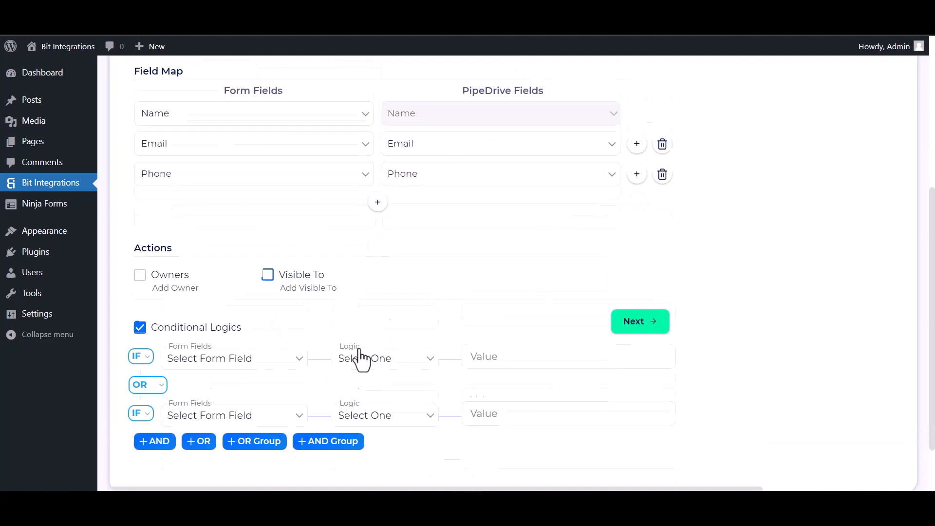
pyautogui.scroll(-3)
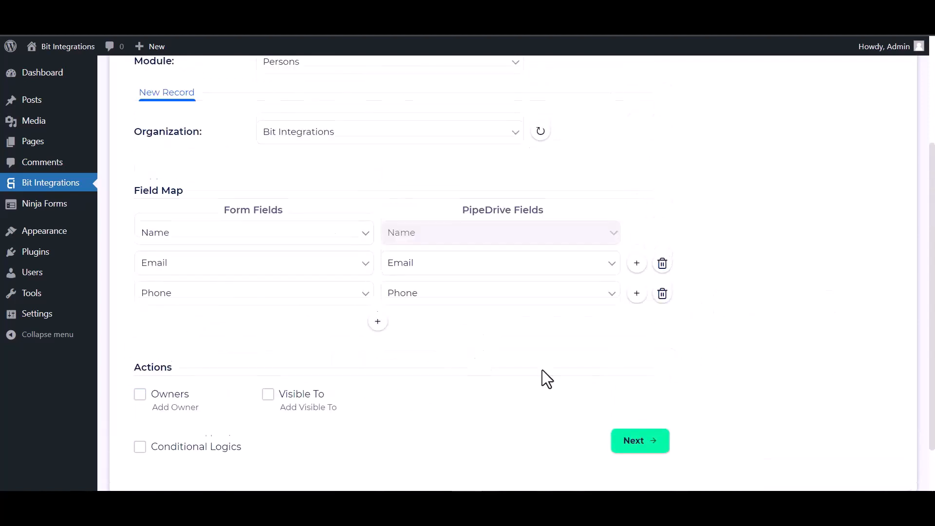
pyautogui.click(639, 441)
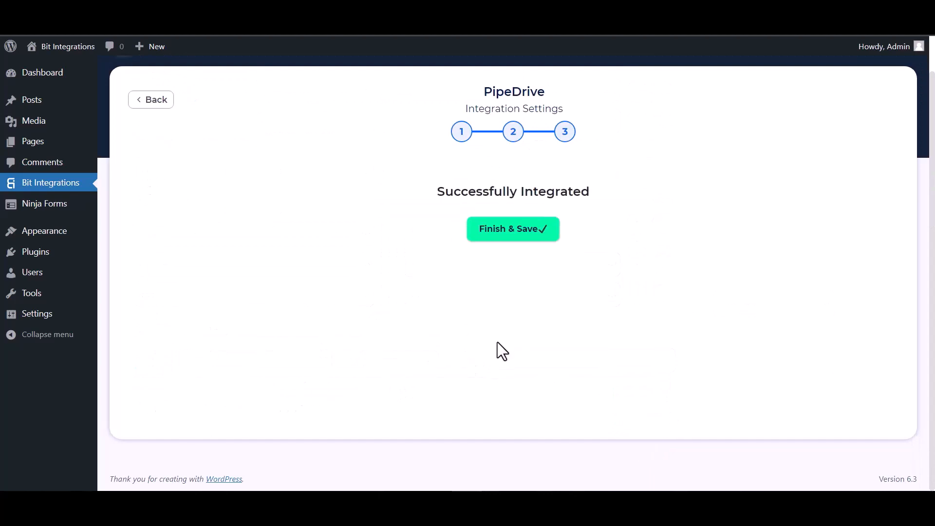
pyautogui.moveTo(512, 229)
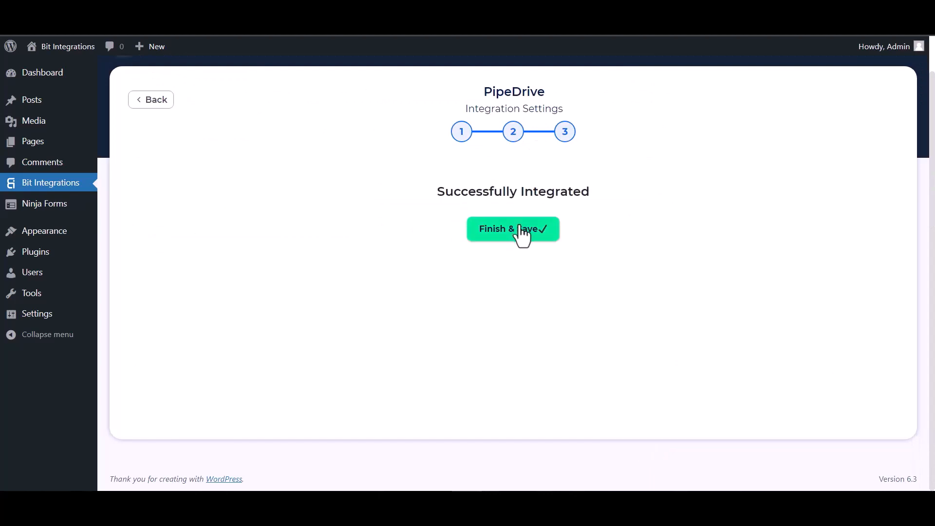
pyautogui.click(513, 229)
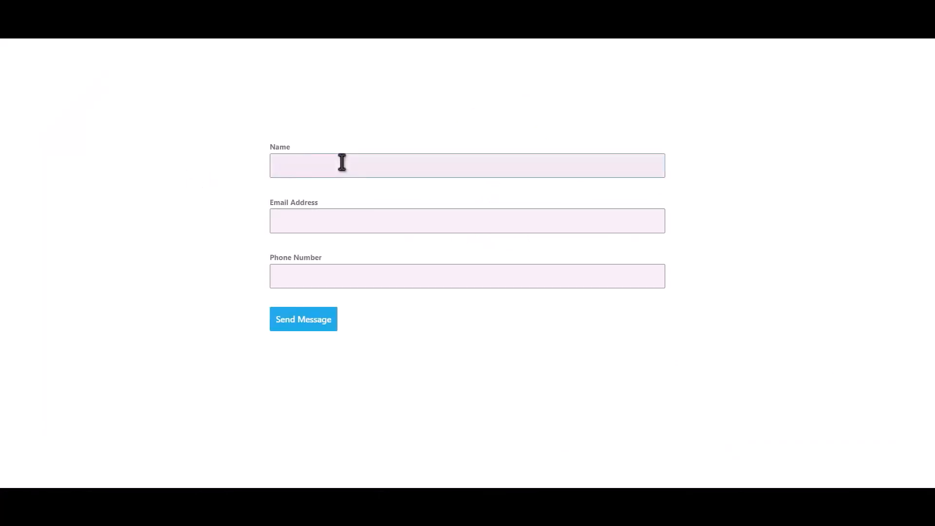
pyautogui.write('Bit')
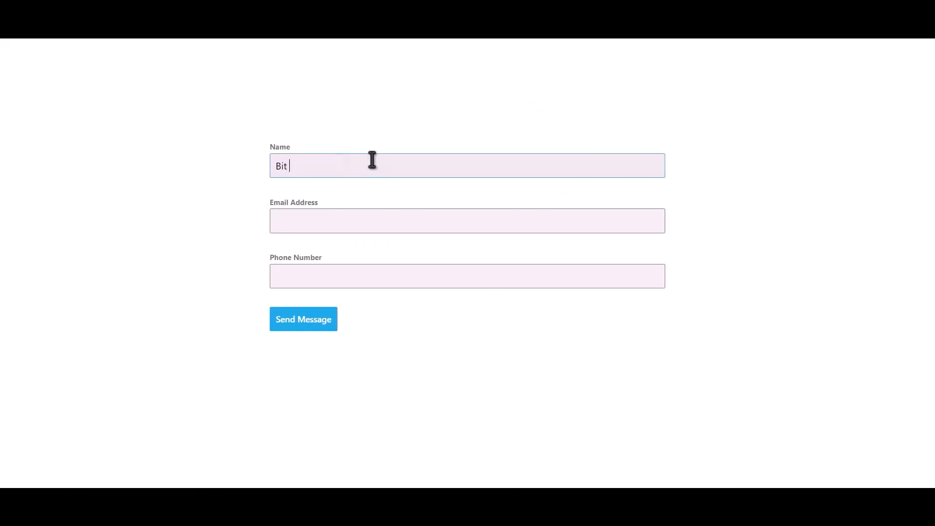
pyautogui.write('Integra')
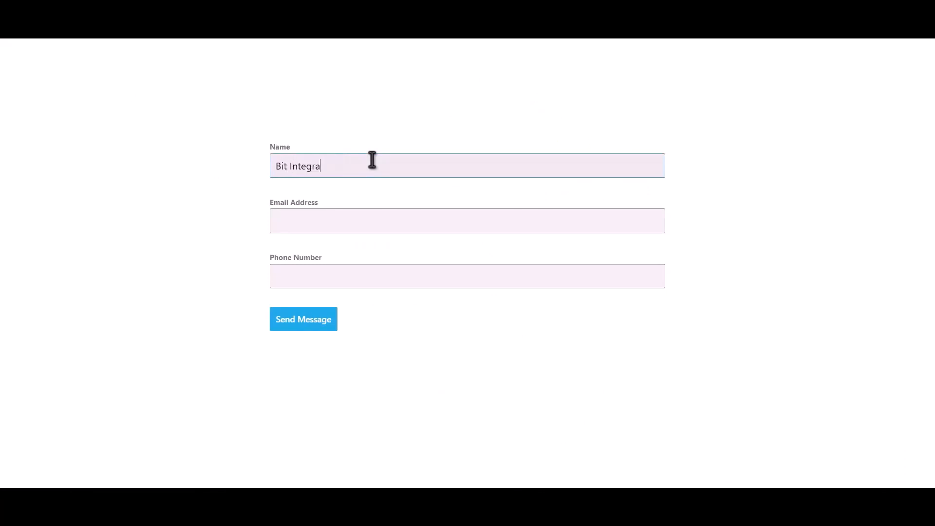
pyautogui.write('tions')
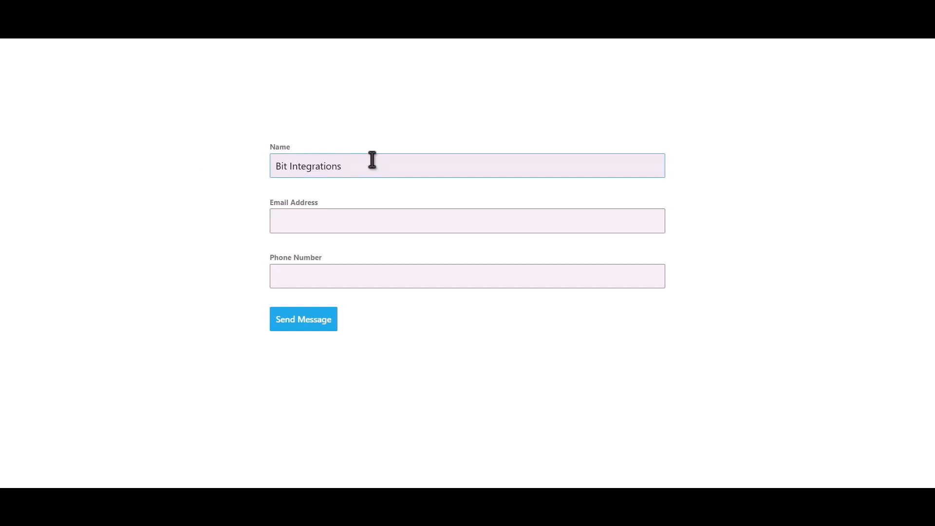
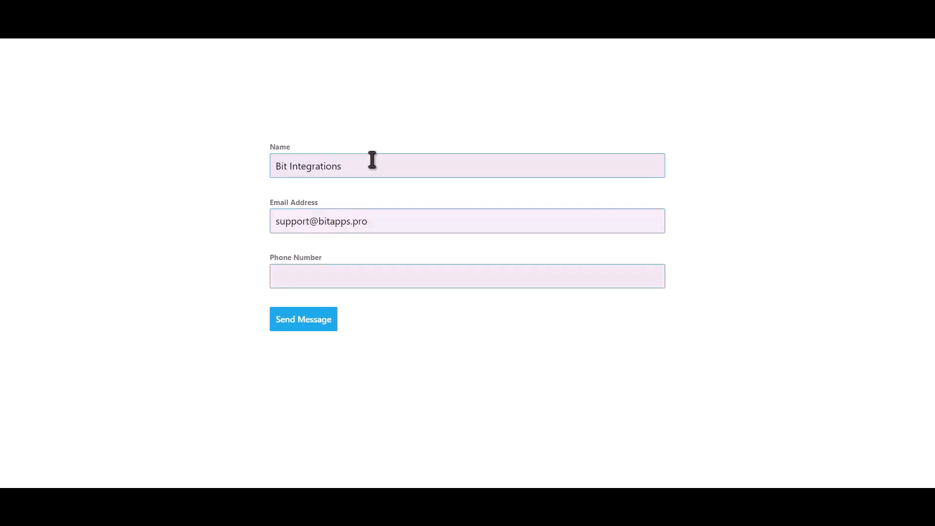
pyautogui.write('4445556')
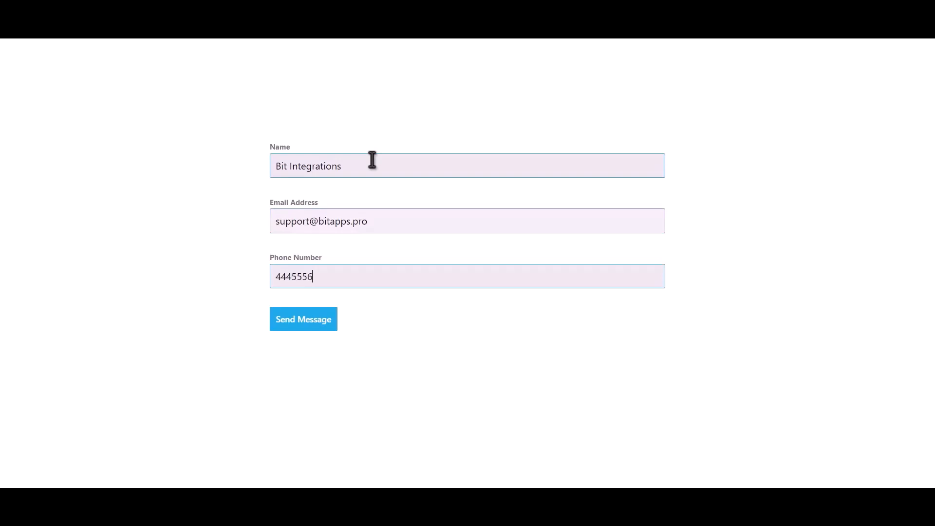
pyautogui.write('66')
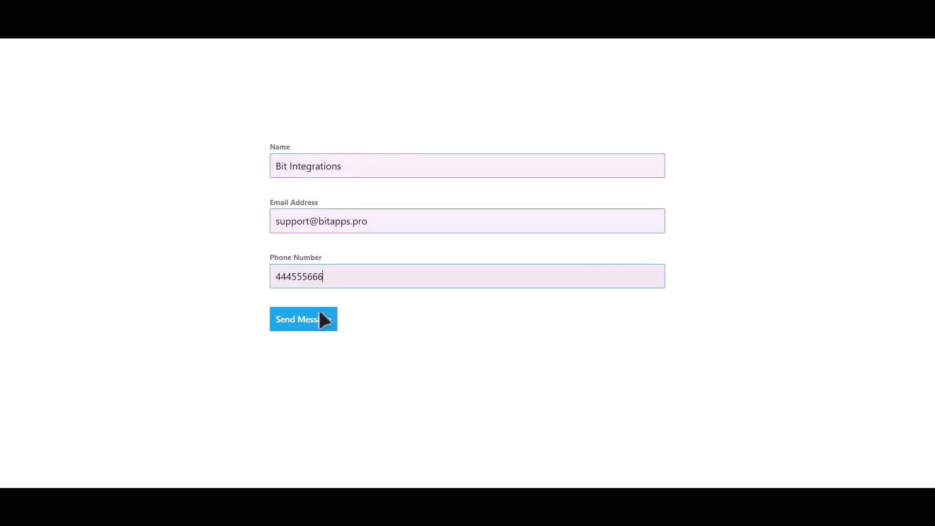
pyautogui.click(303, 319)
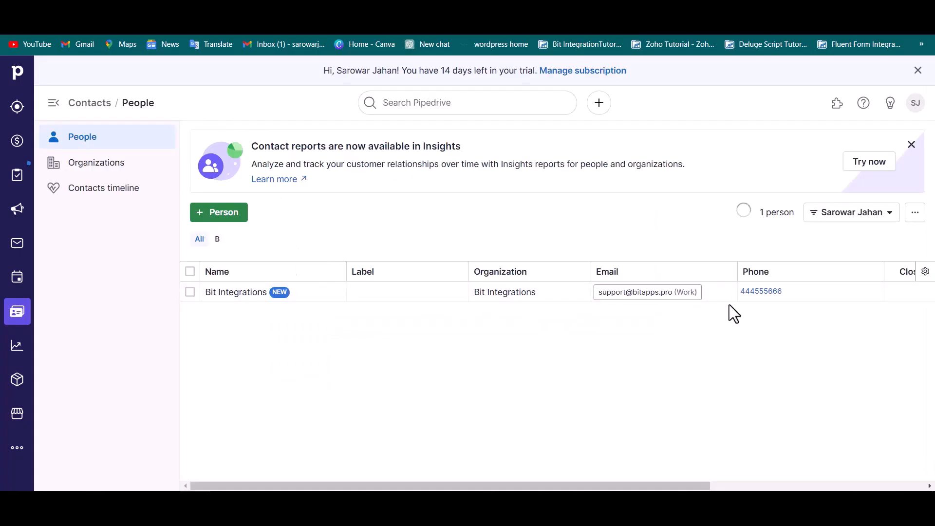
pyautogui.moveTo(286, 304)
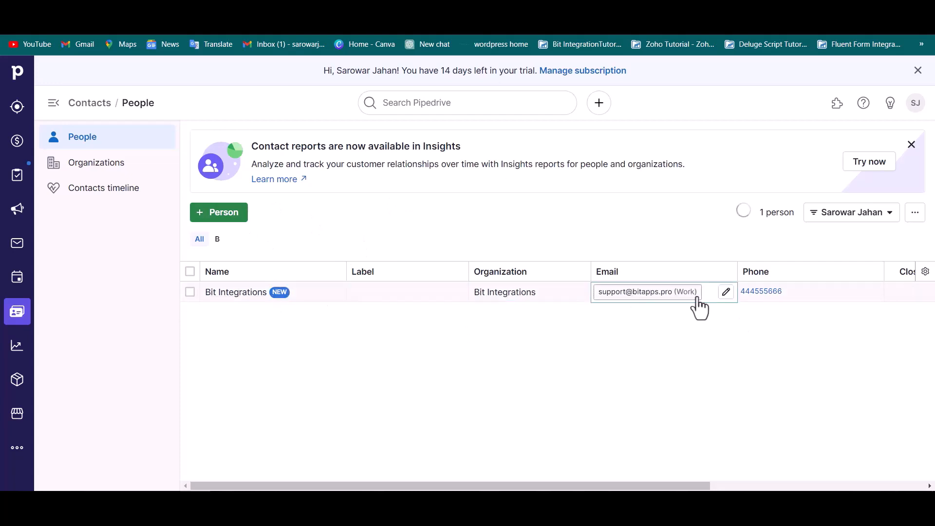
# - Open the Bit Integrations person record from the People list
pyautogui.click(236, 291)
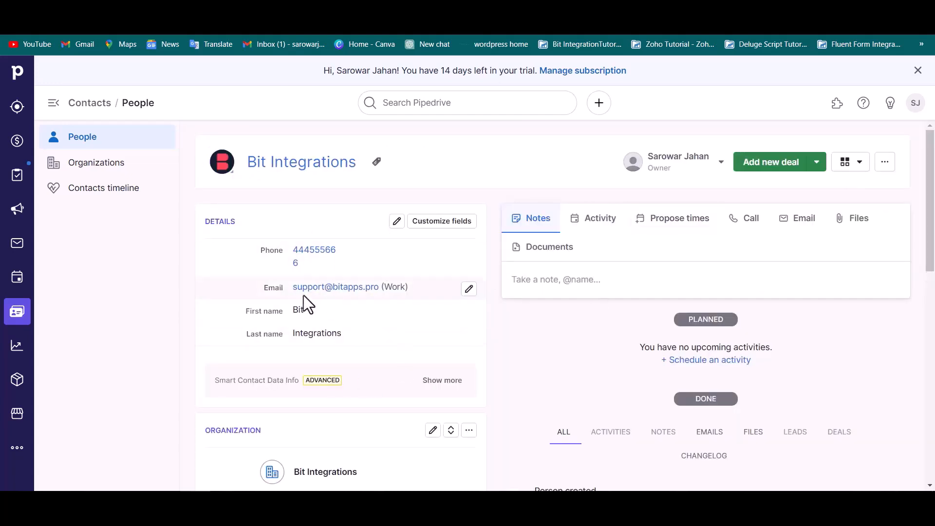